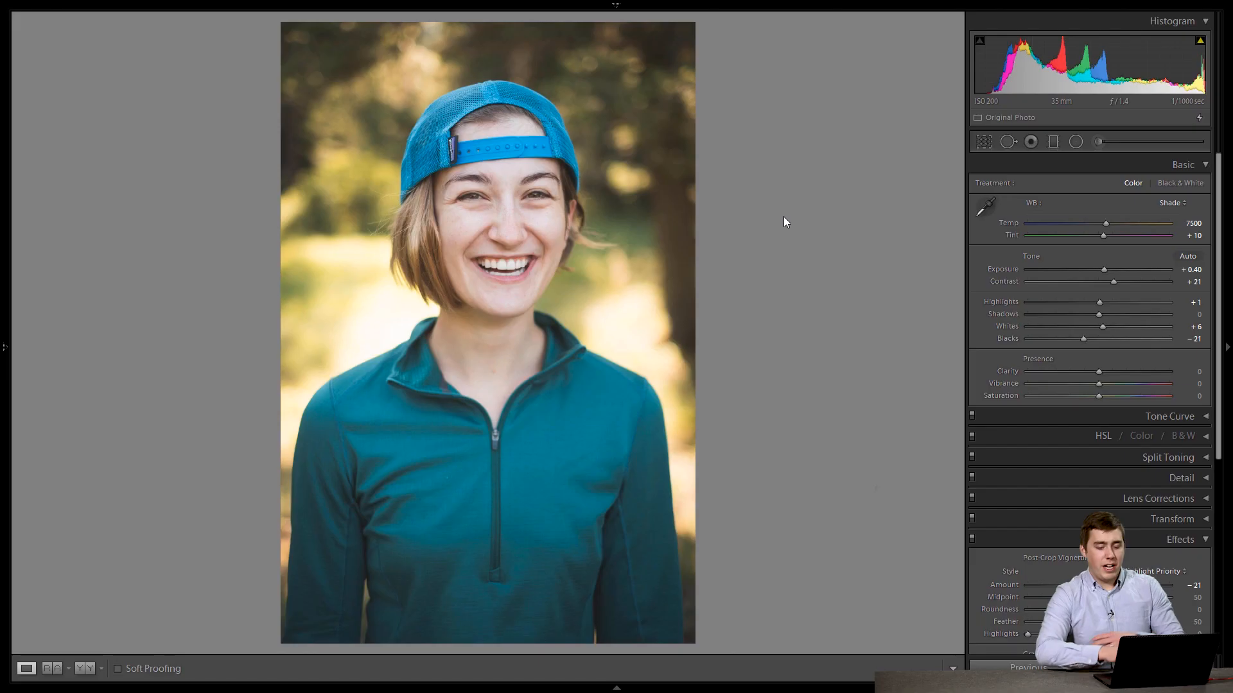
mouse_move(450, 171)
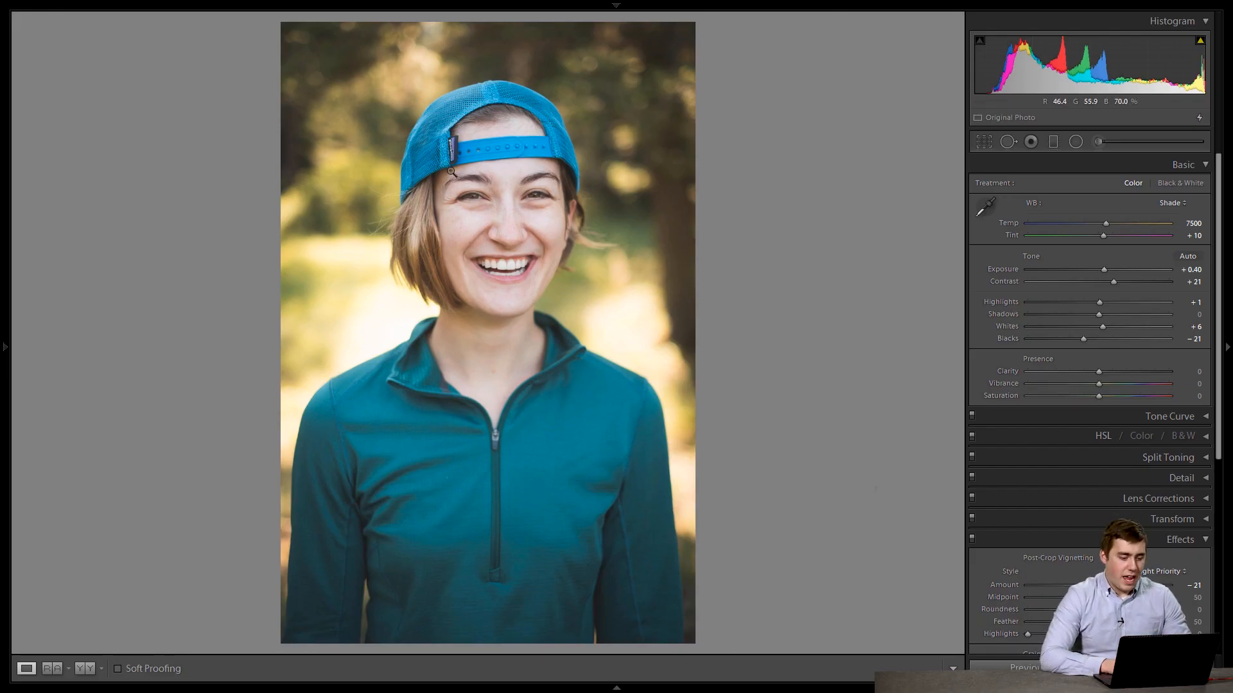
mouse_move(542, 159)
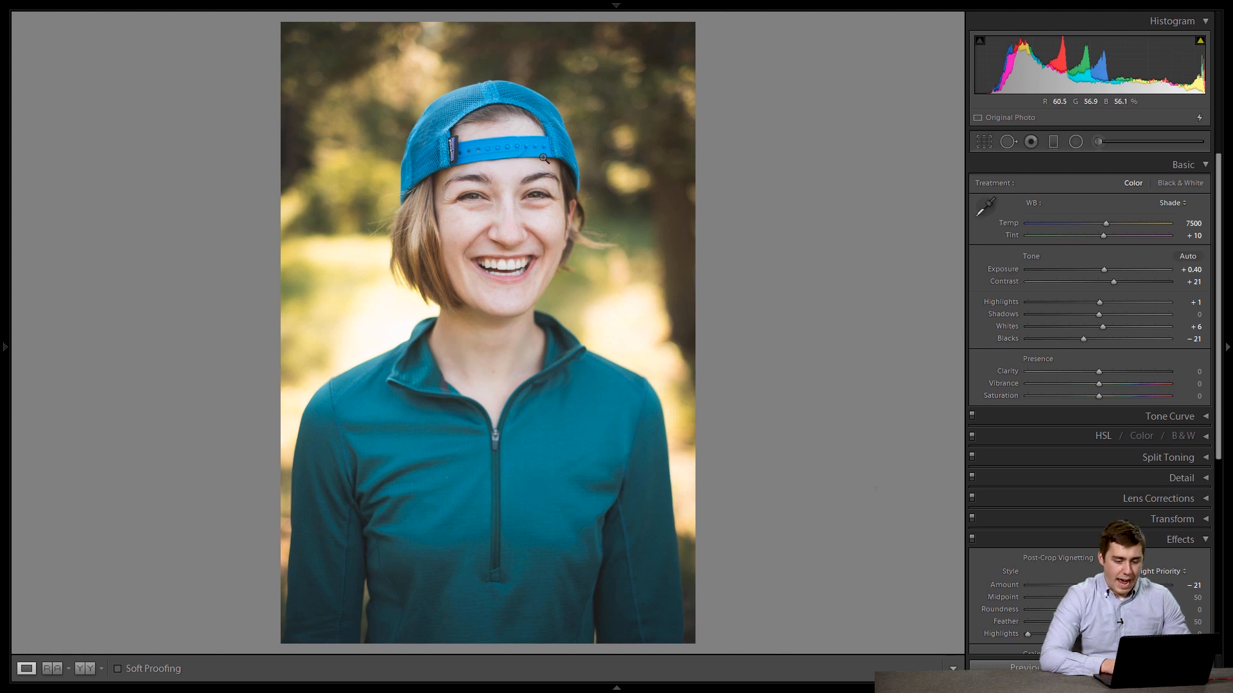
mouse_move(600, 140)
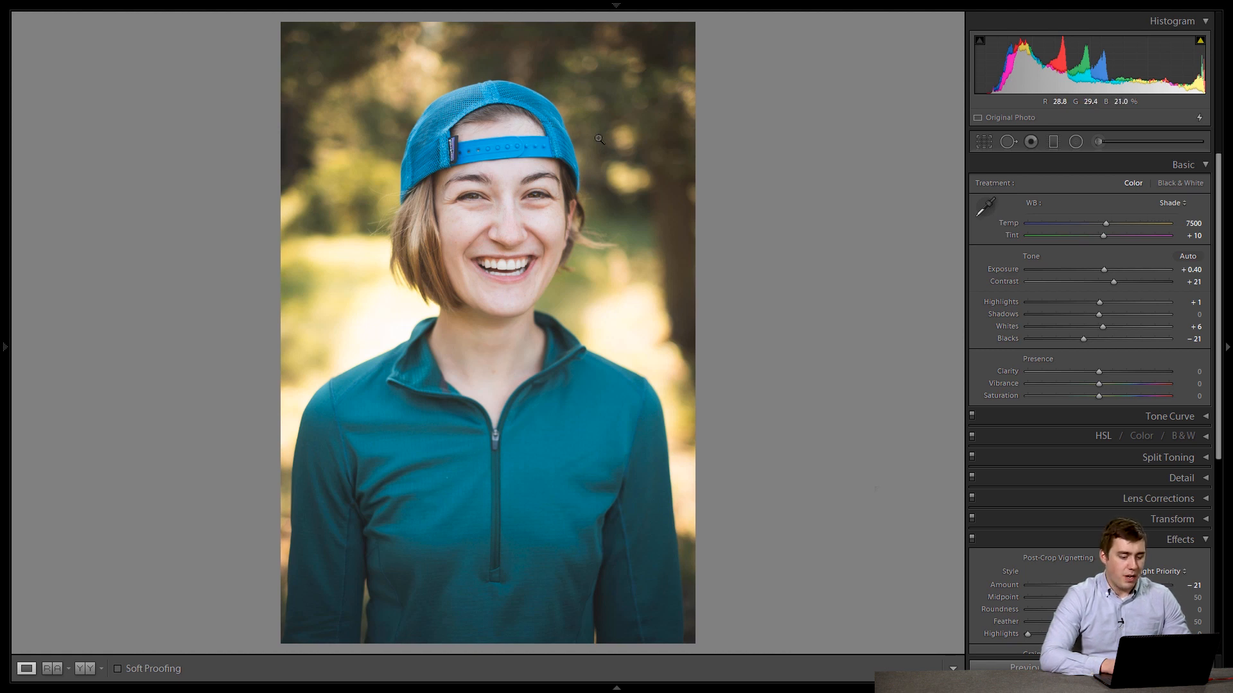
mouse_move(499, 115)
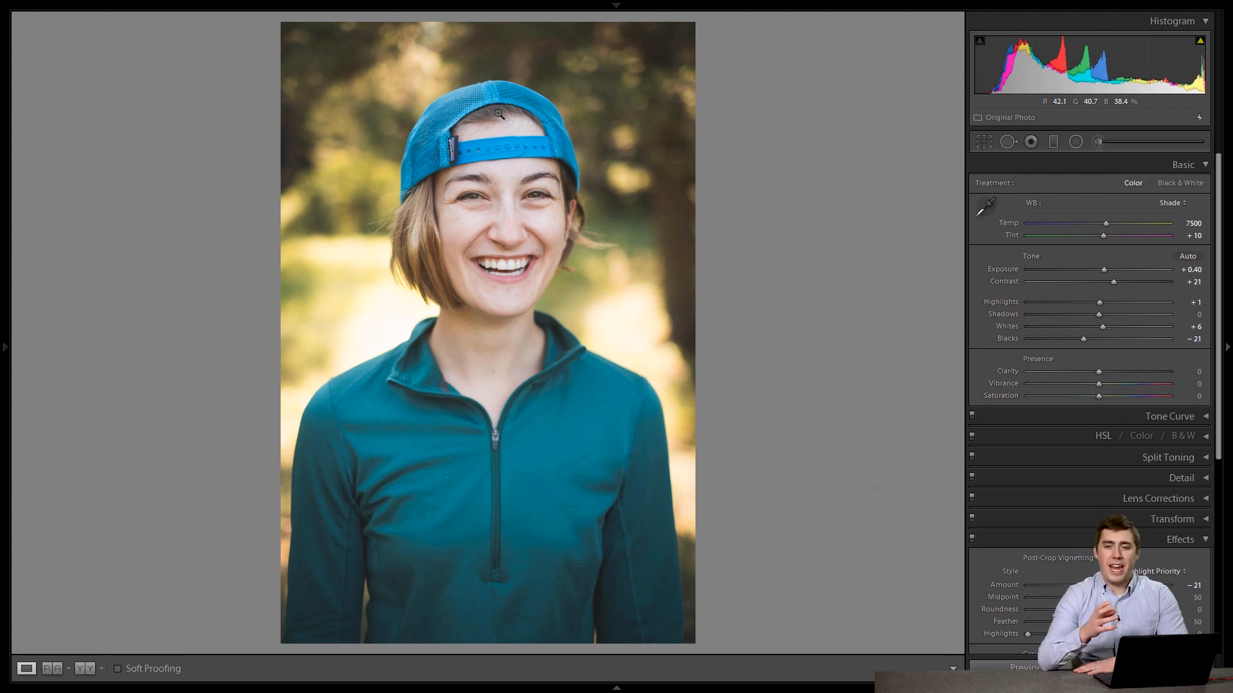
mouse_move(417, 441)
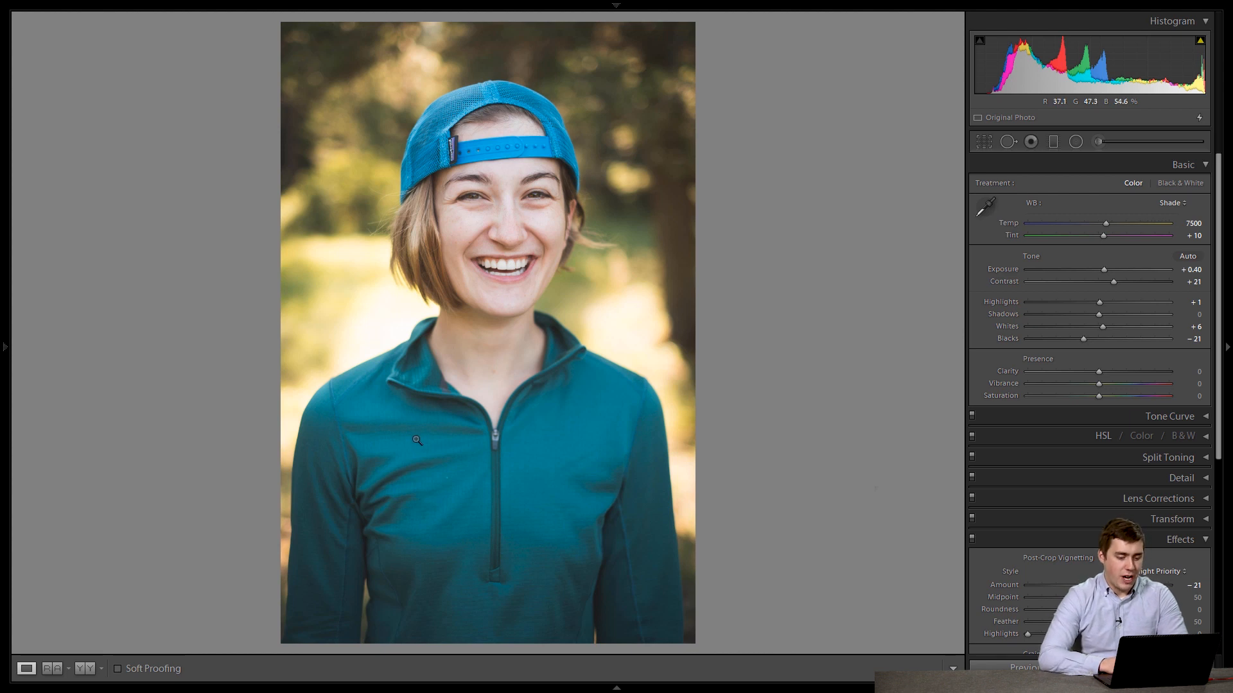
mouse_move(567, 116)
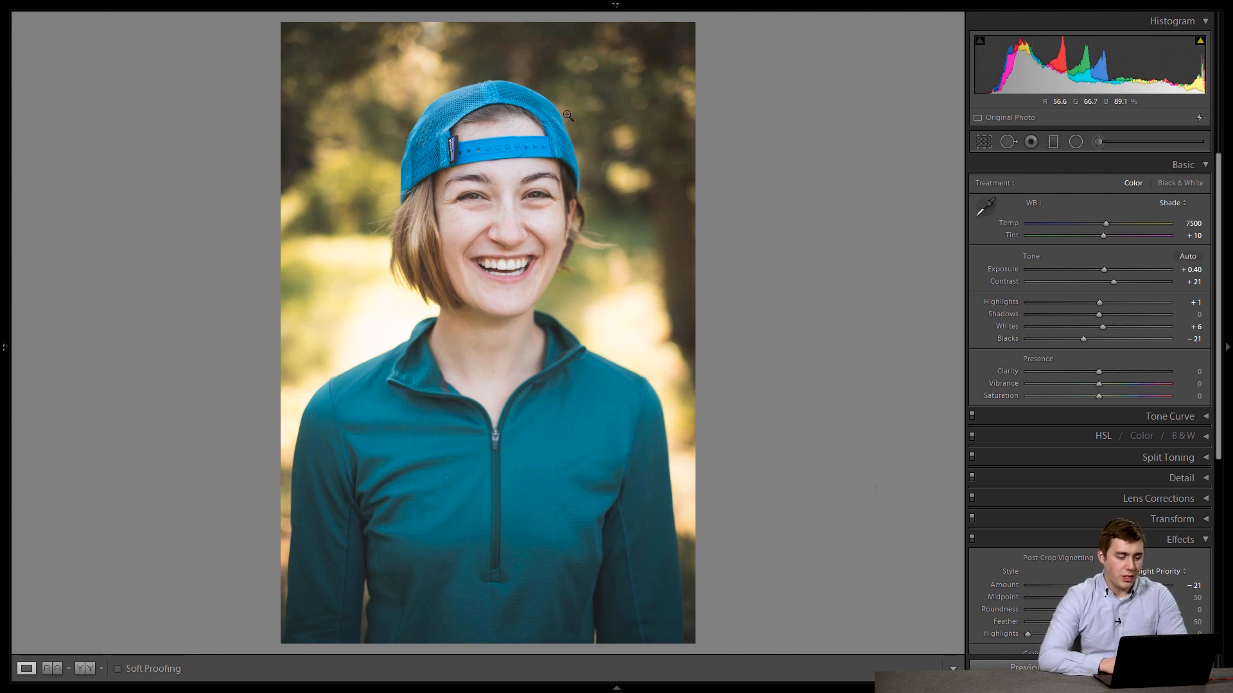
mouse_move(497, 93)
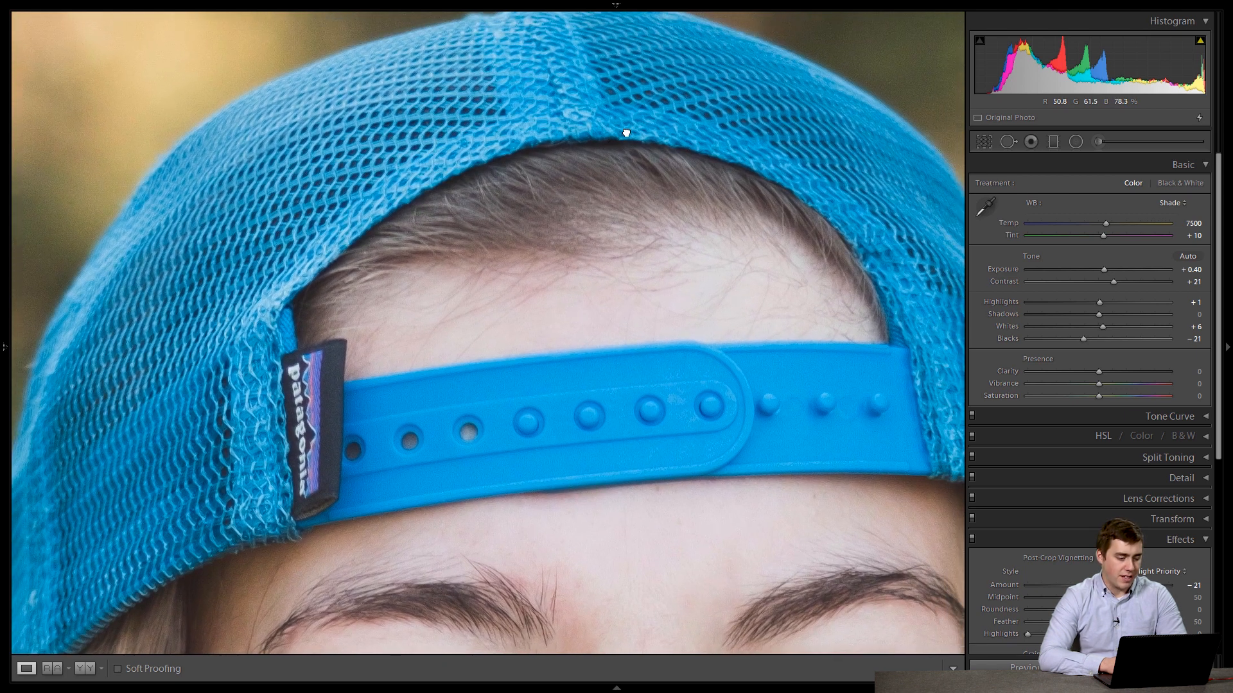
Step: Zoom out to a fit view showing the whole hat and face
left_click(6, 345)
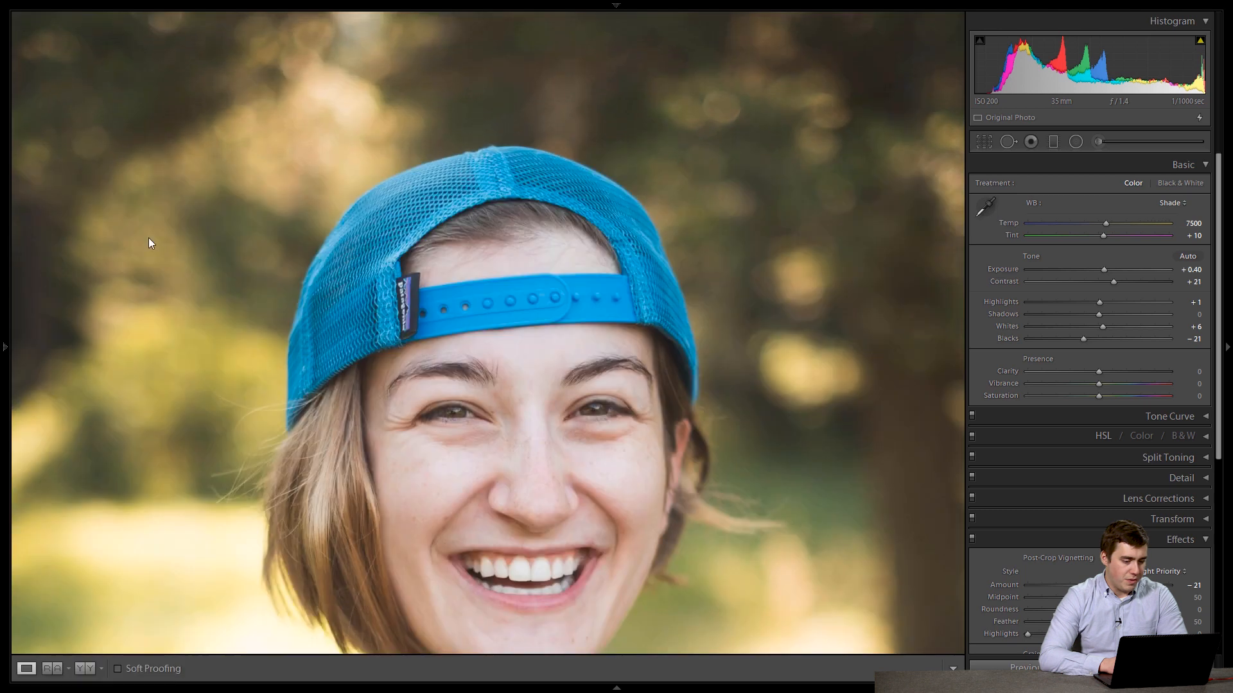
mouse_move(800, 258)
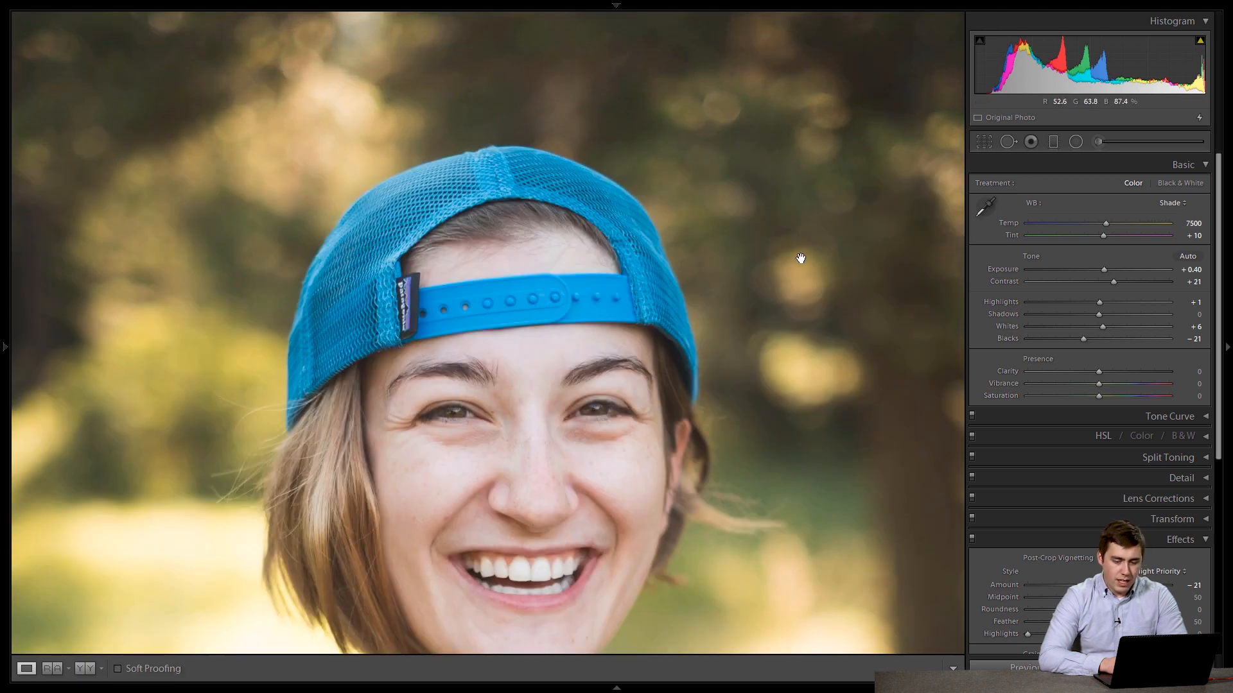
left_click(1076, 142)
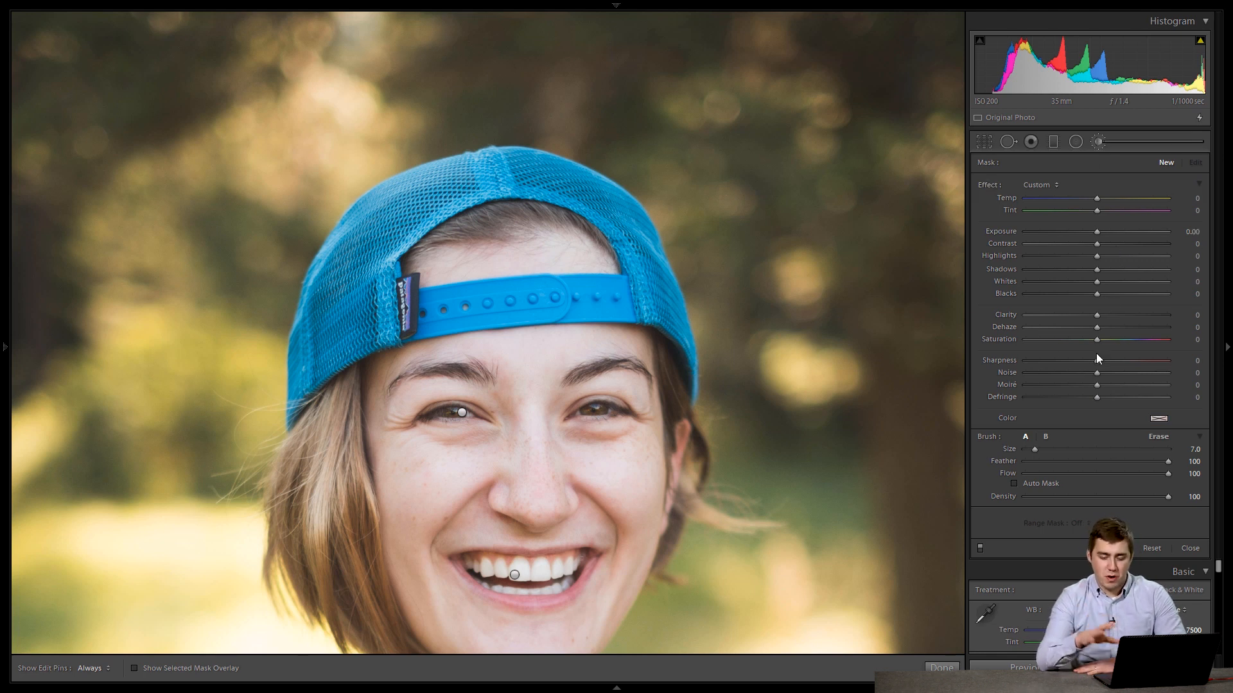
mouse_move(941, 388)
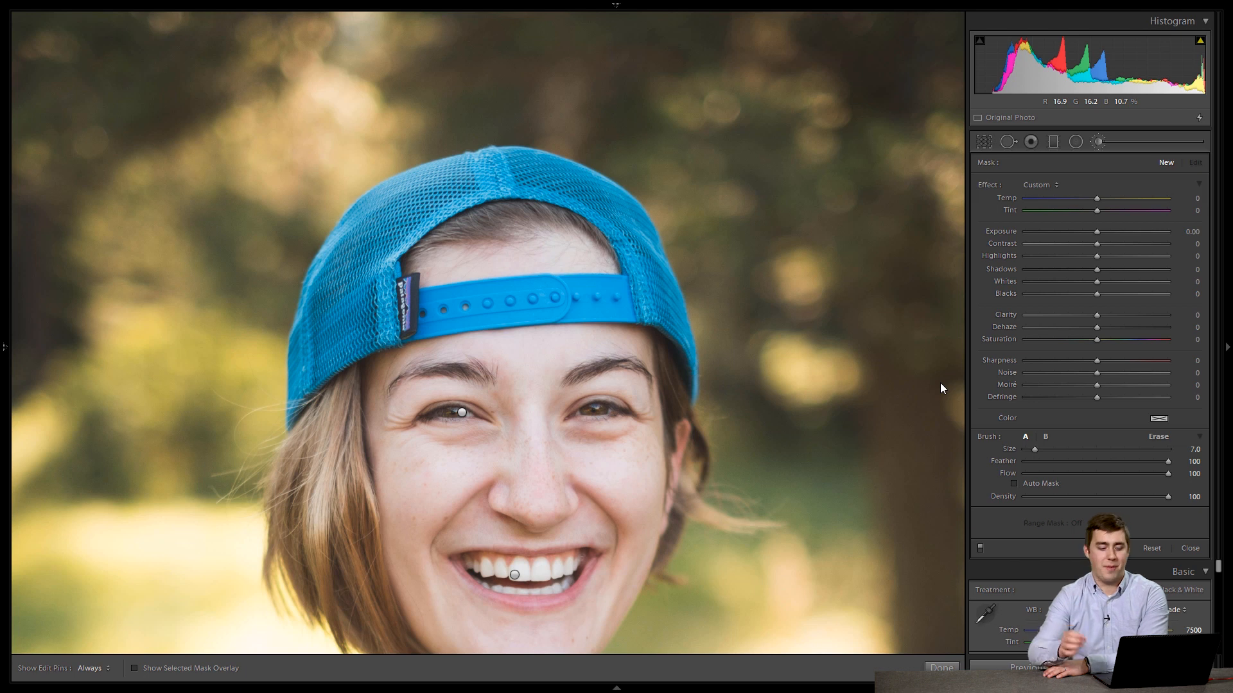
mouse_move(616, 275)
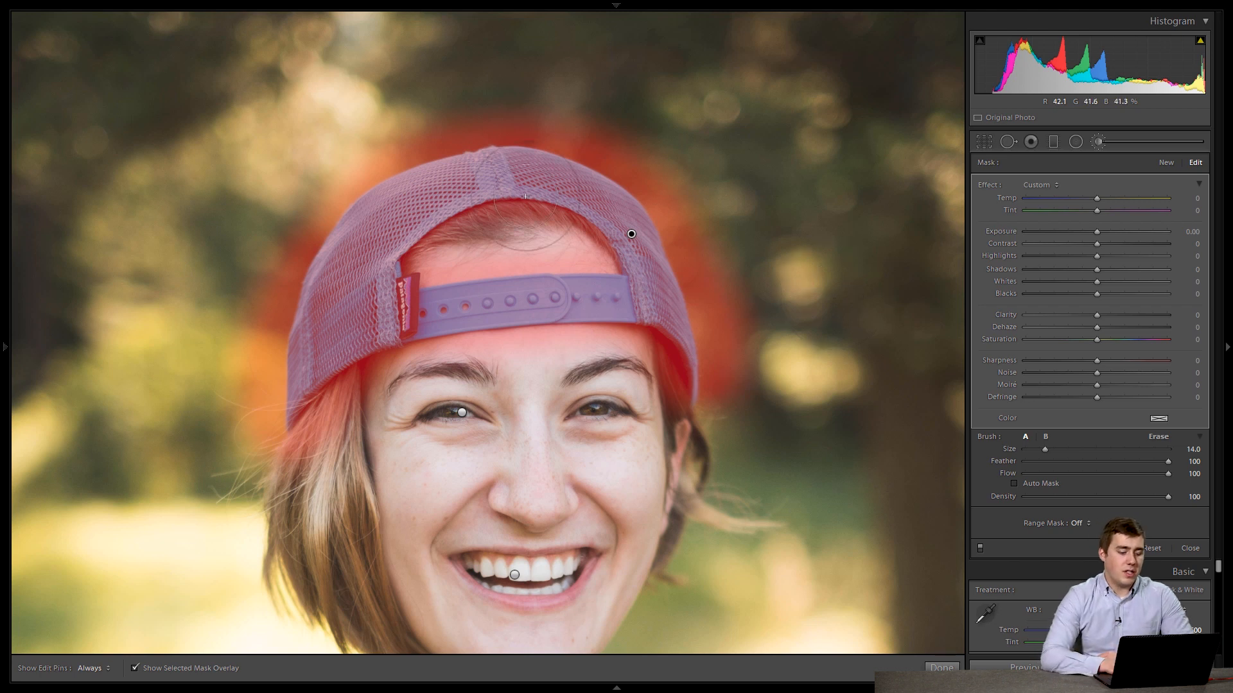
mouse_move(600, 149)
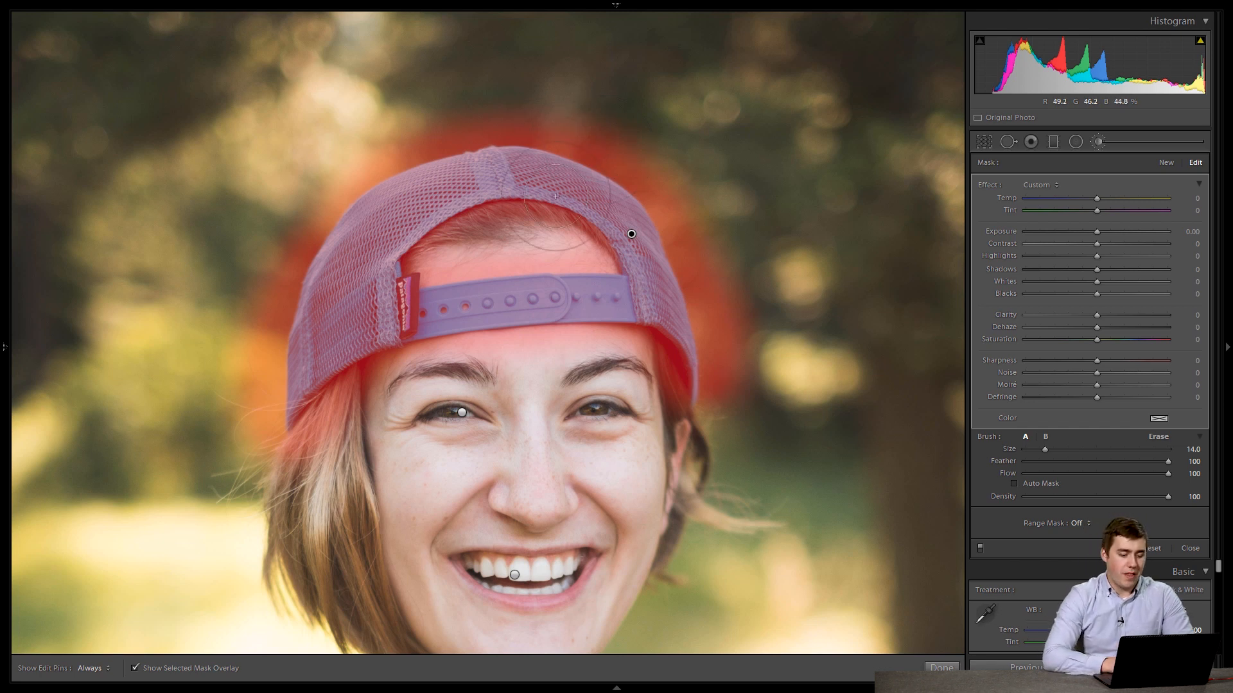
mouse_move(1107, 258)
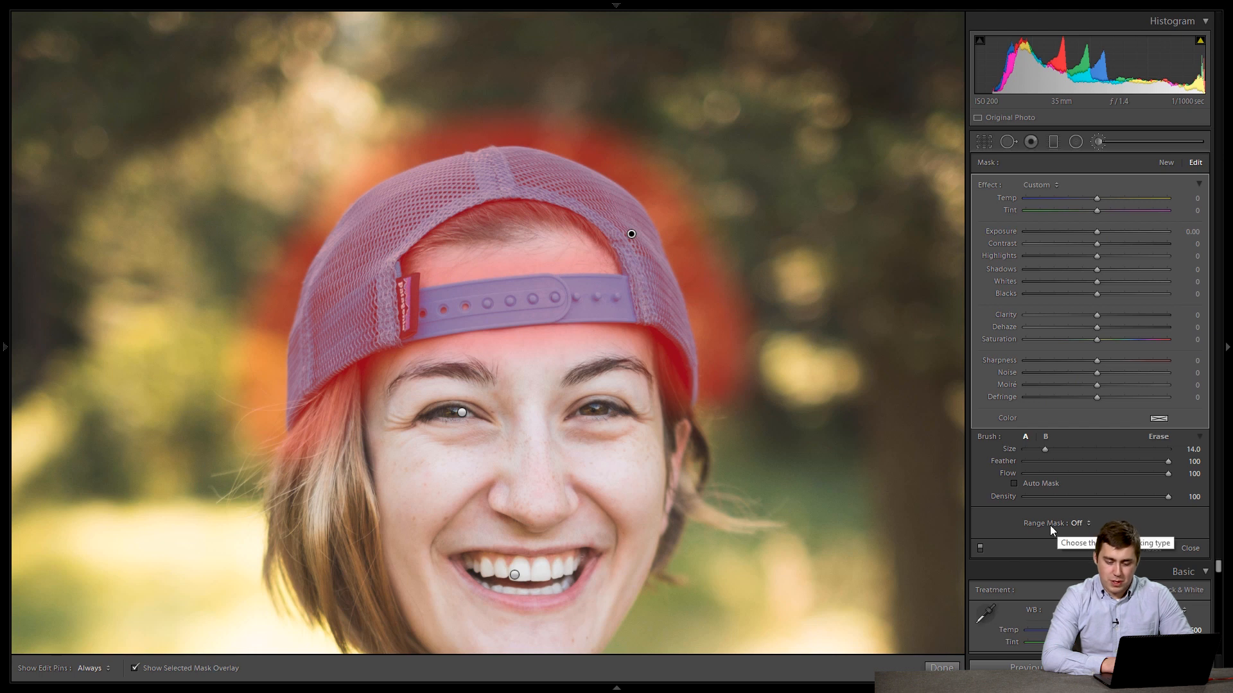
Step: Set the hat brush's Range Mask to Color, ready for sampling the hat
left_click(1076, 522)
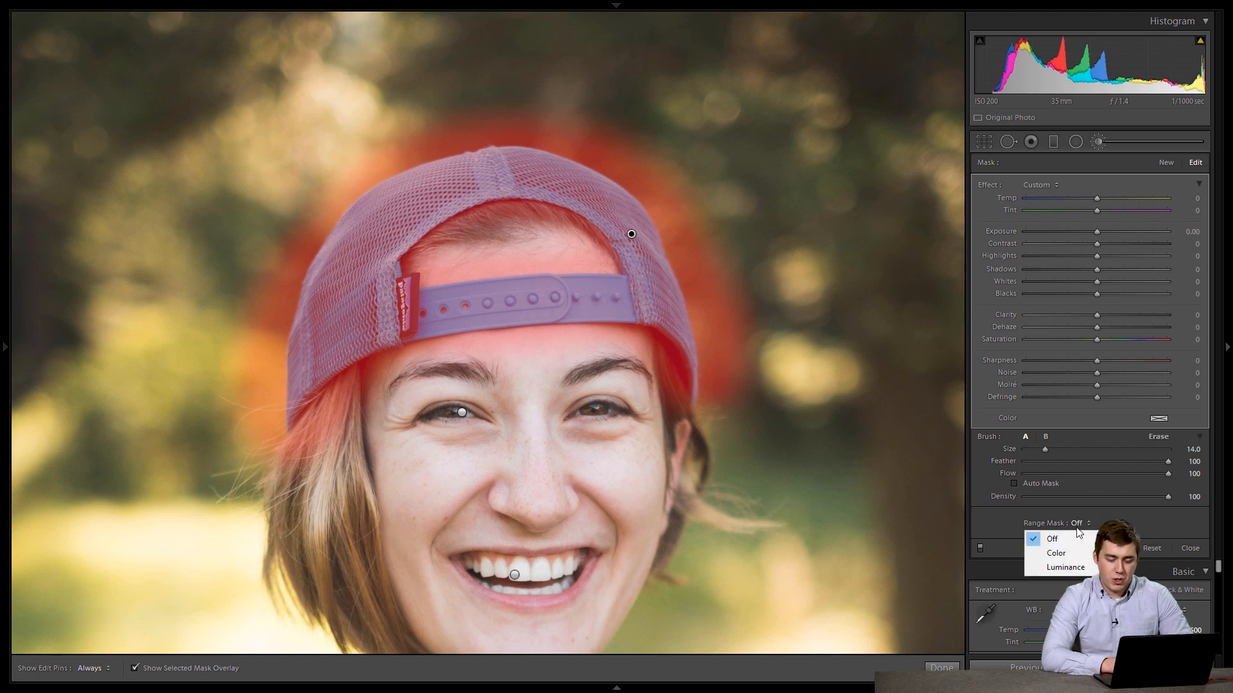
left_click(1056, 552)
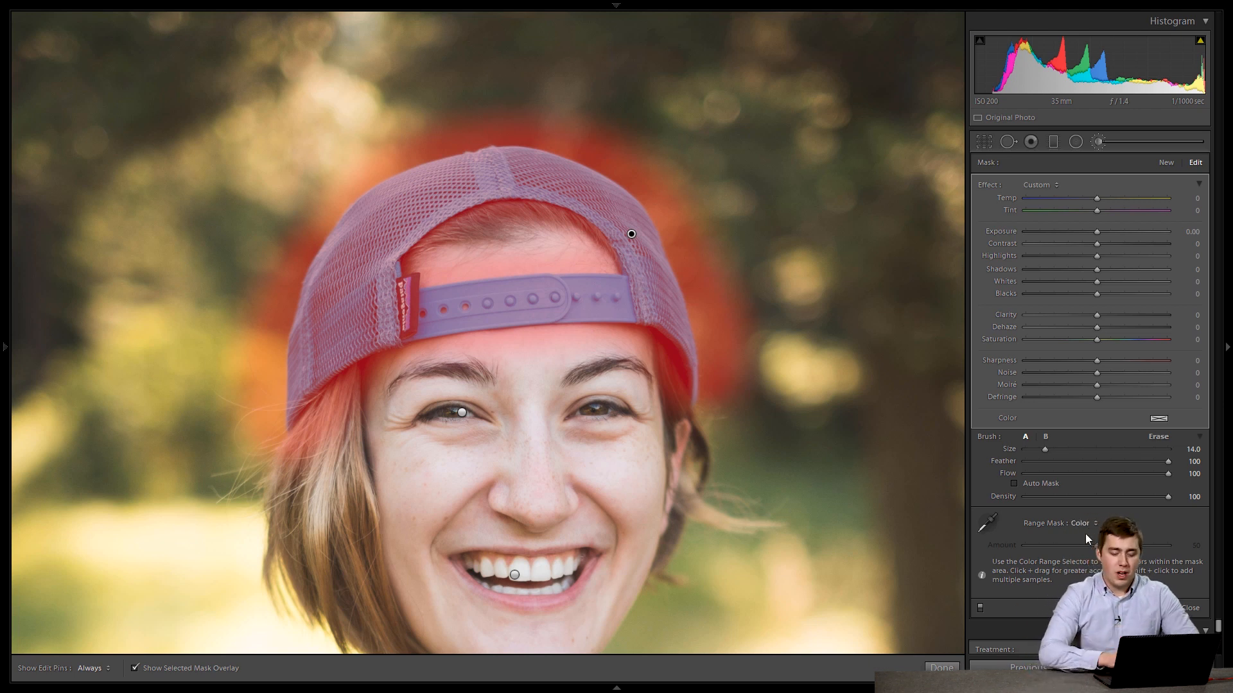
mouse_move(557, 299)
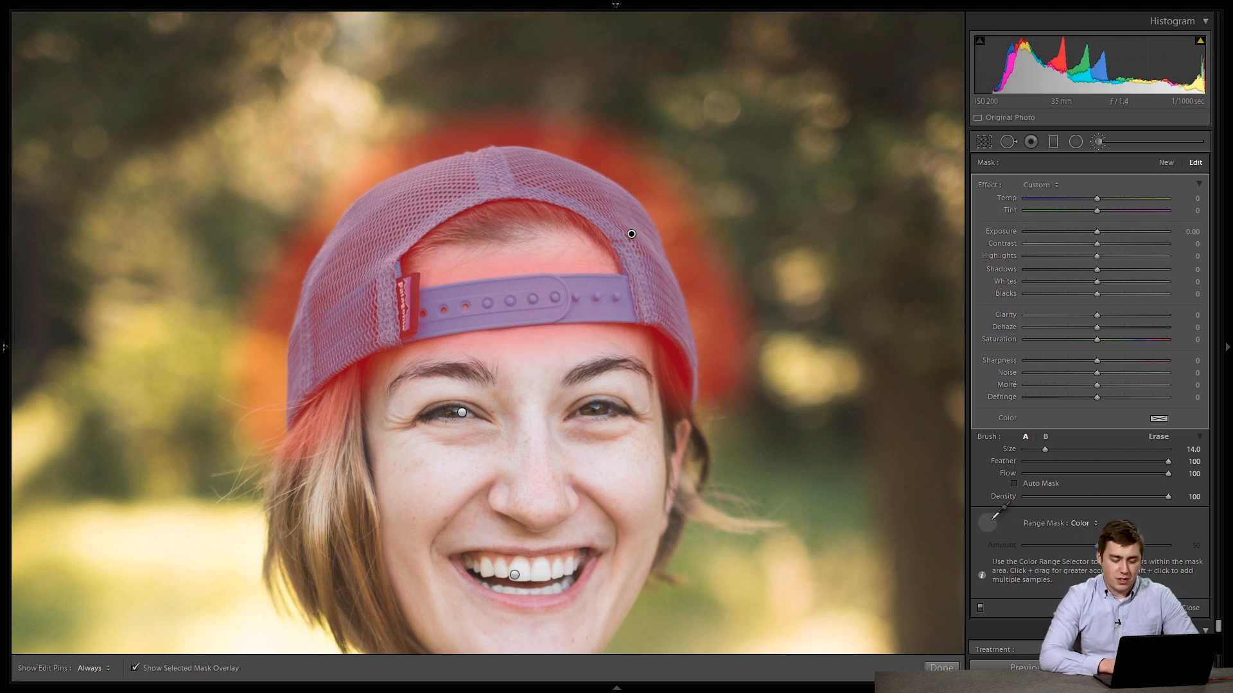
mouse_move(797, 393)
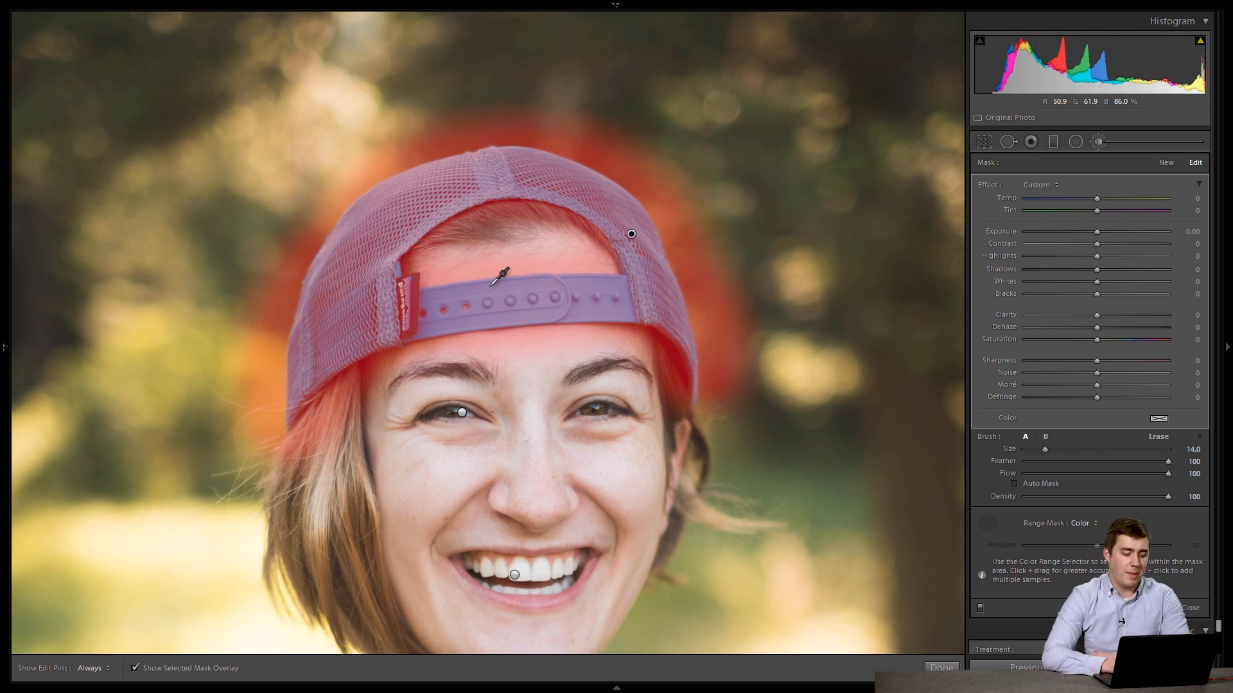
mouse_move(551, 297)
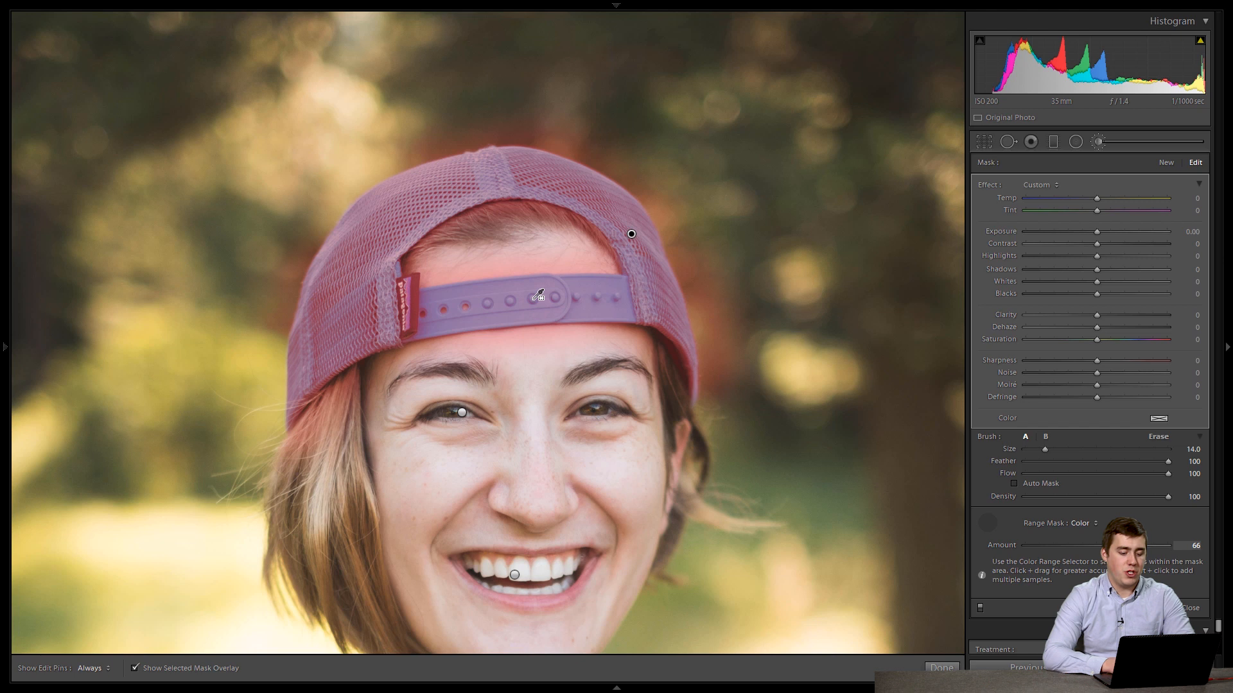
mouse_move(752, 362)
type("46")
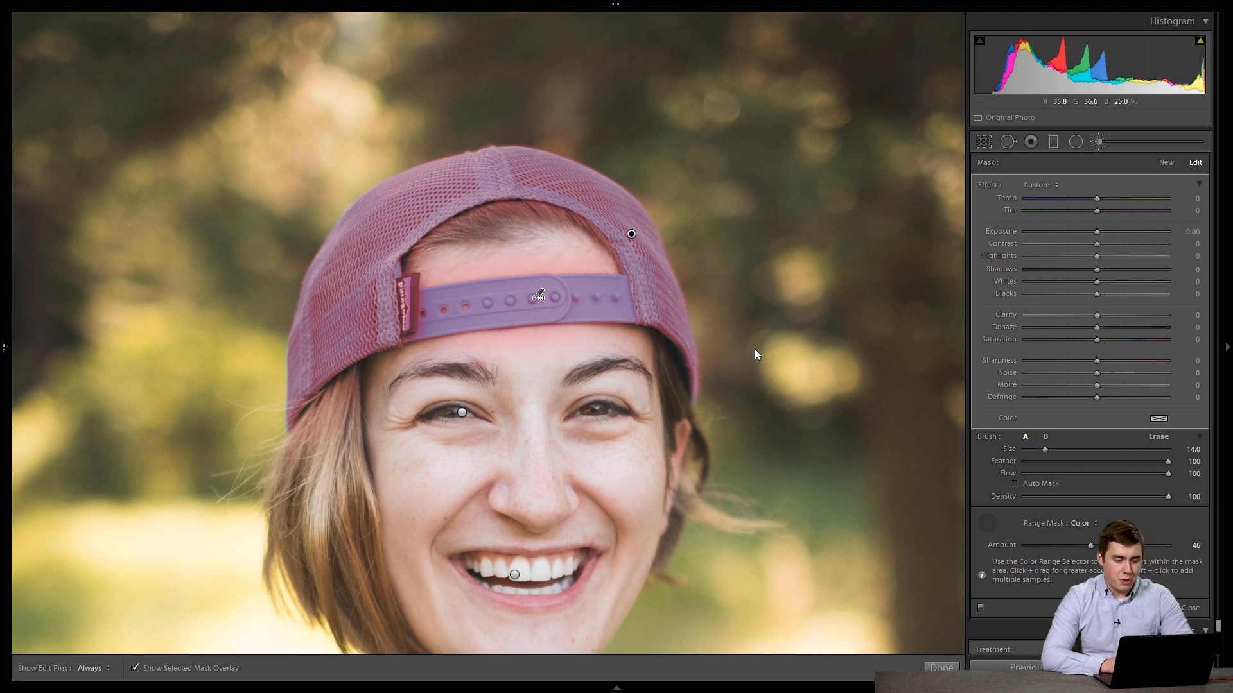
mouse_move(727, 307)
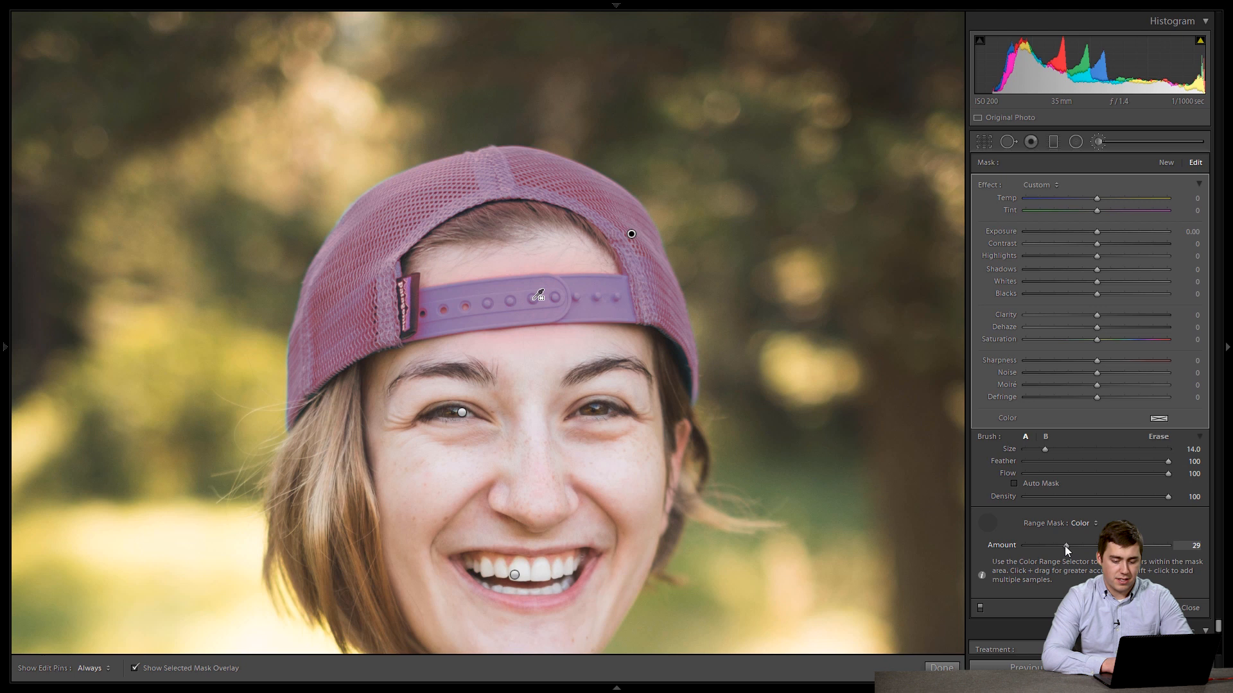
mouse_move(476, 173)
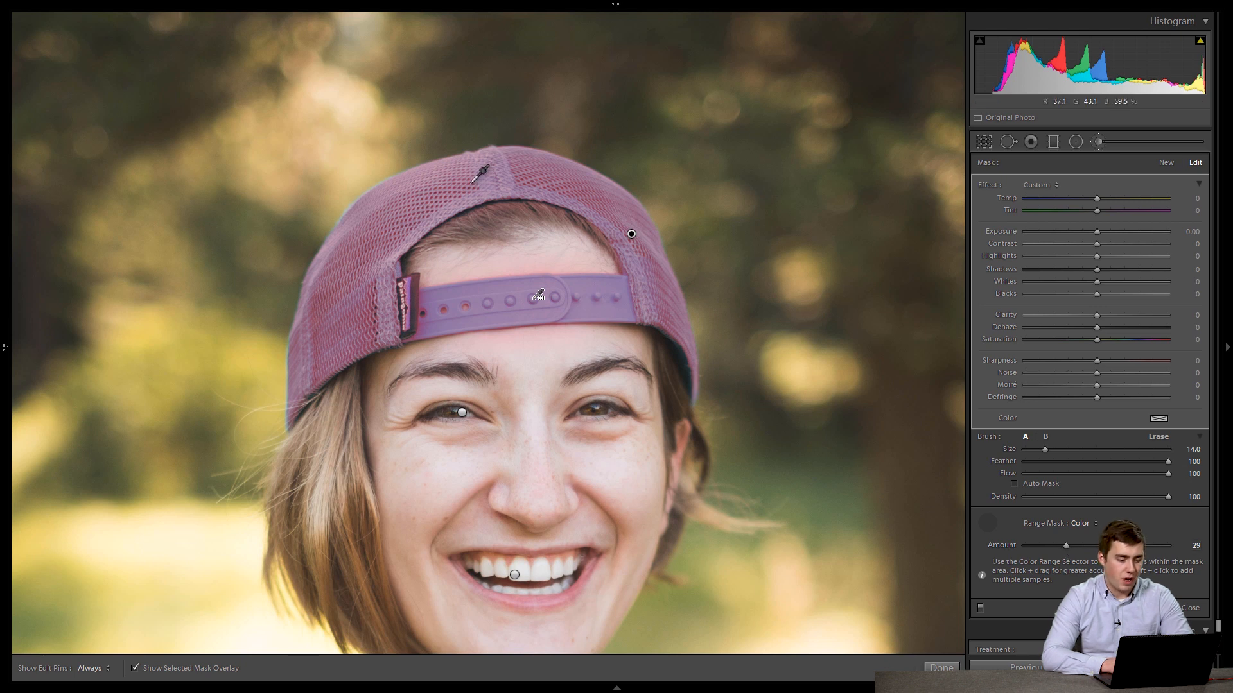
mouse_move(649, 293)
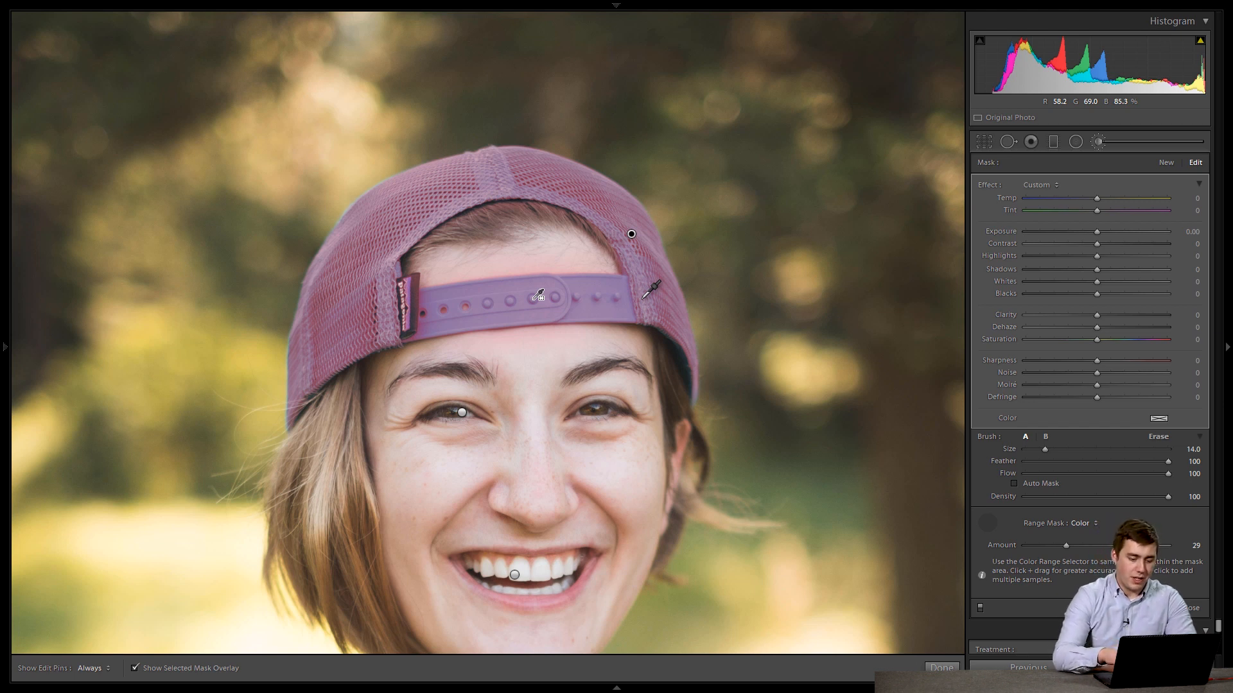
Step: Hide the red mask overlay and close the adjustment brush edits on the hat
left_click(135, 671)
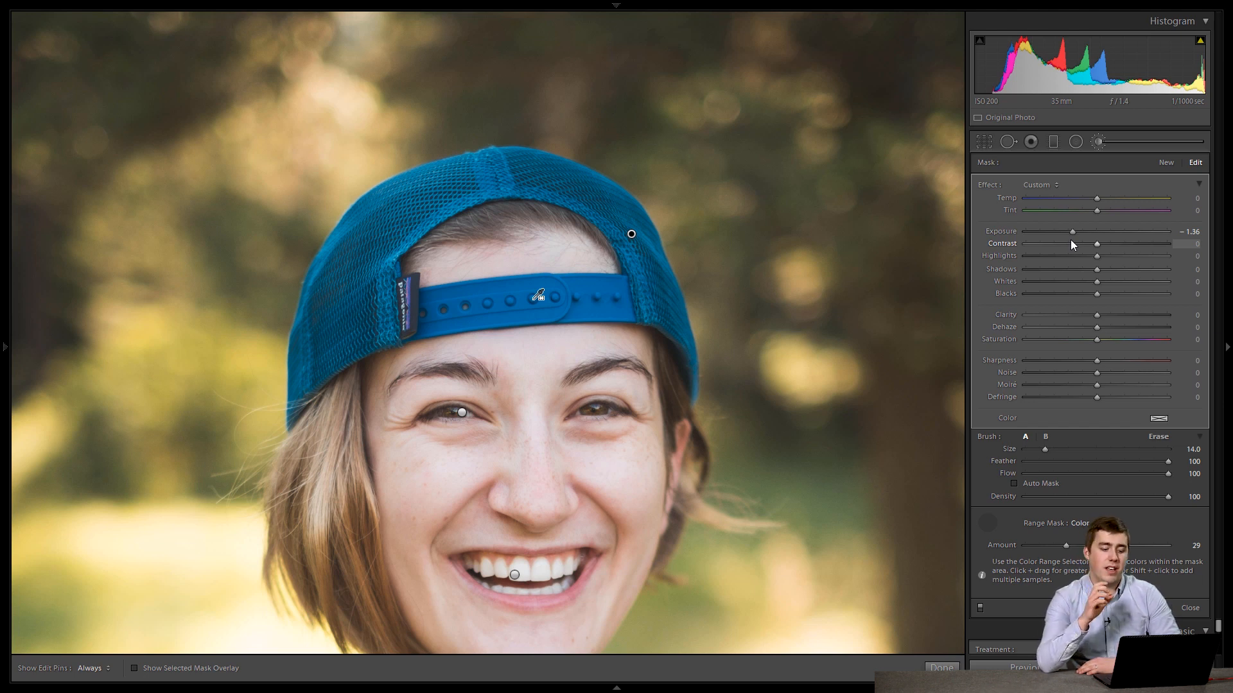
mouse_move(1071, 244)
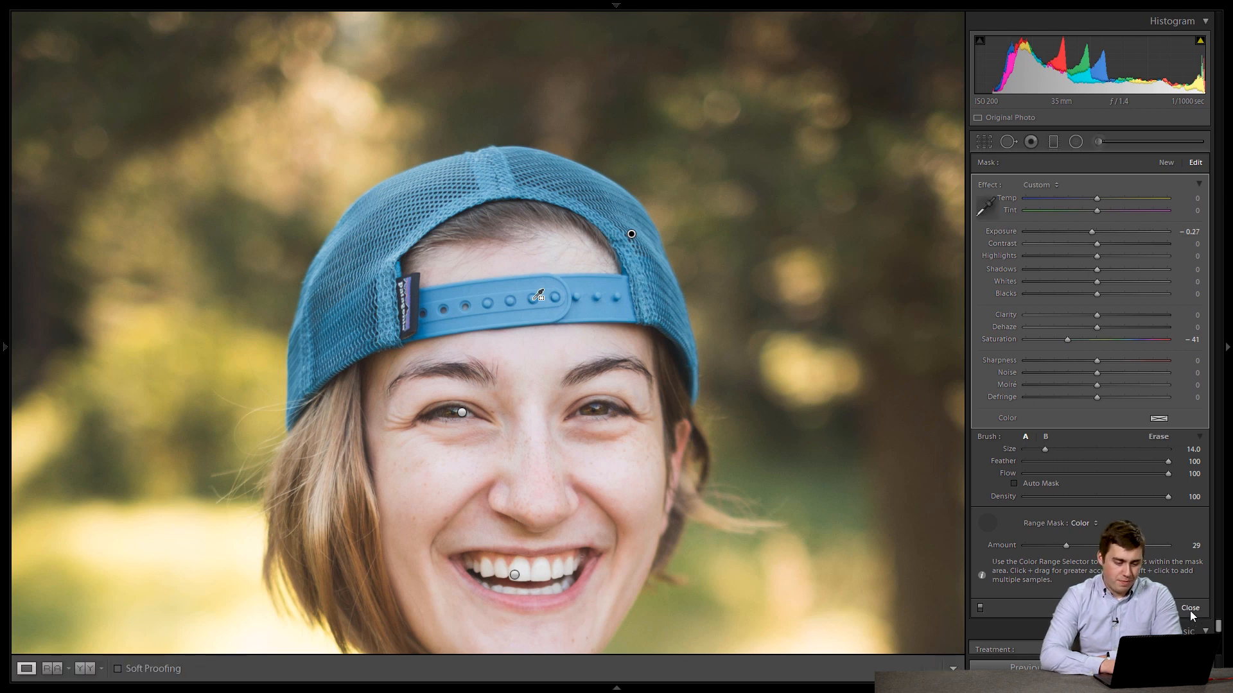
left_click(1189, 608)
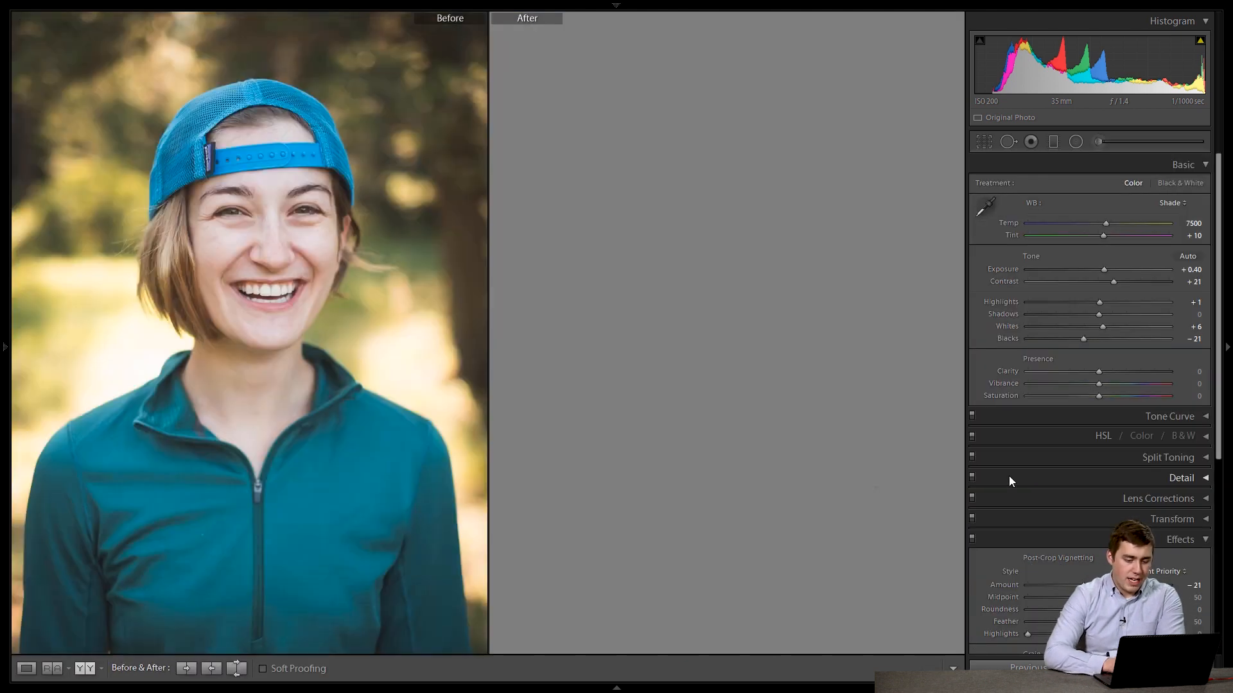